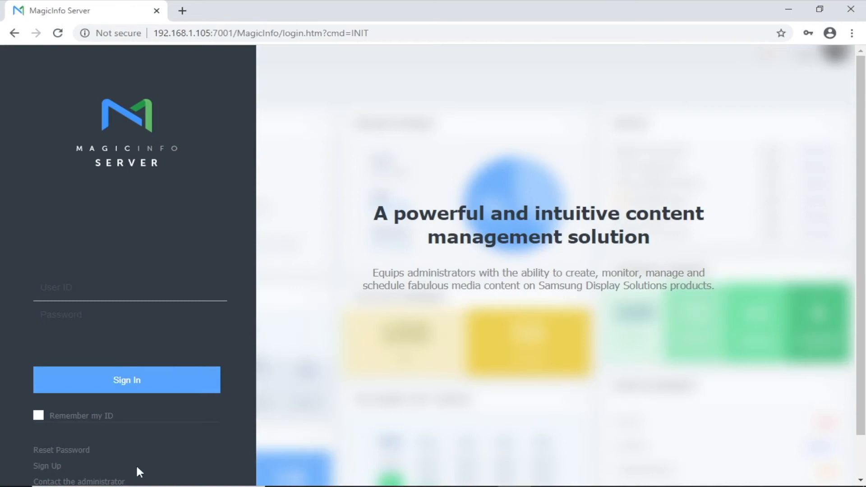
Step: Sign in to MagicInfo Server as admin and open the Upload Content window
type("admin")
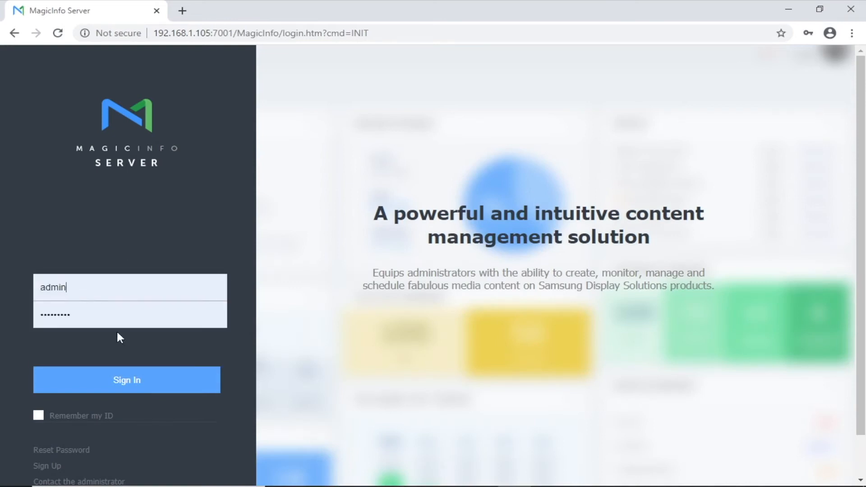
left_click(127, 379)
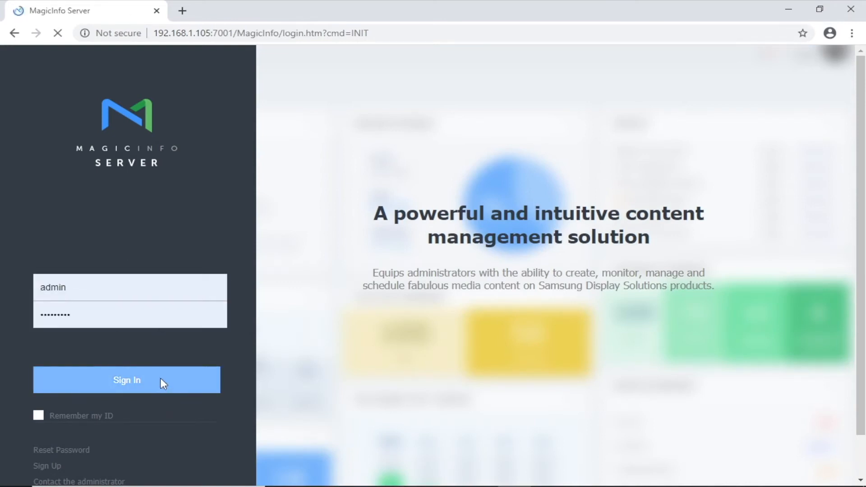
left_click(127, 380)
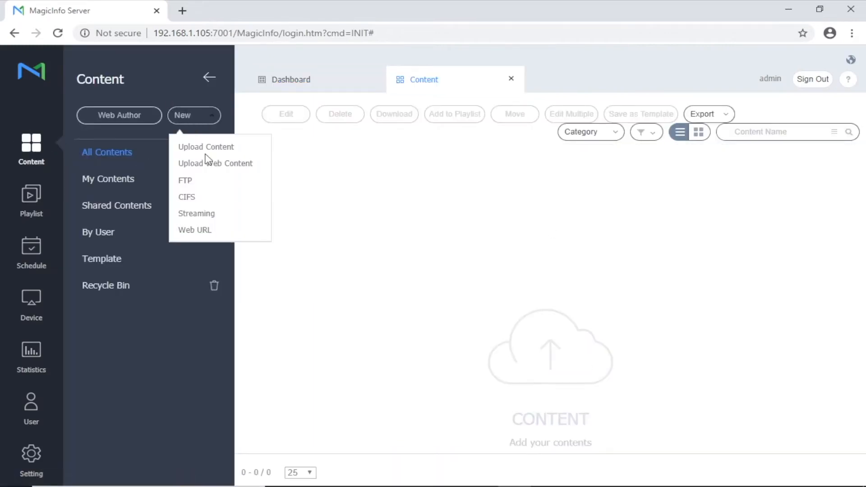
left_click(206, 146)
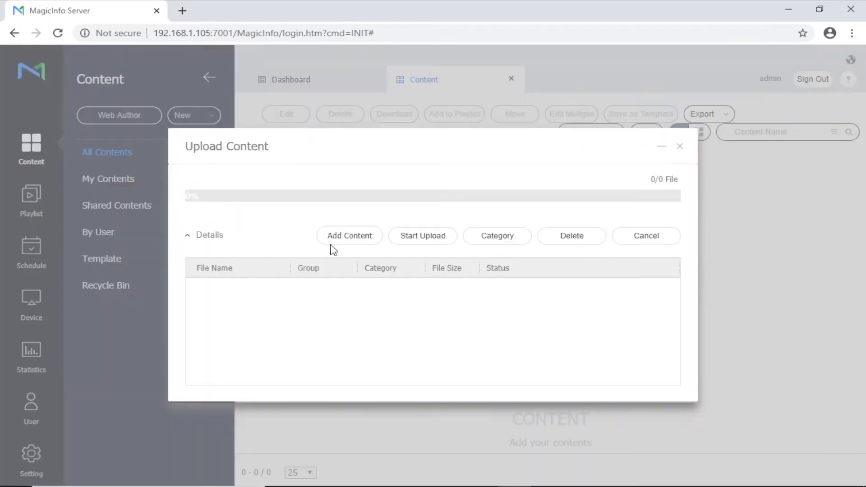
Step: Queue Slide1 - Copy.JPG, Slide2 - Copy.JPG and Slide4.JPG for upload
left_click(349, 235)
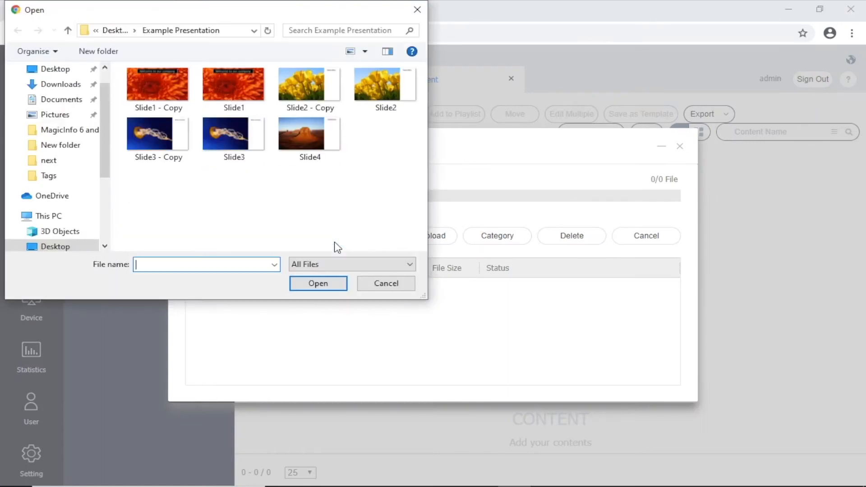
left_click(234, 134)
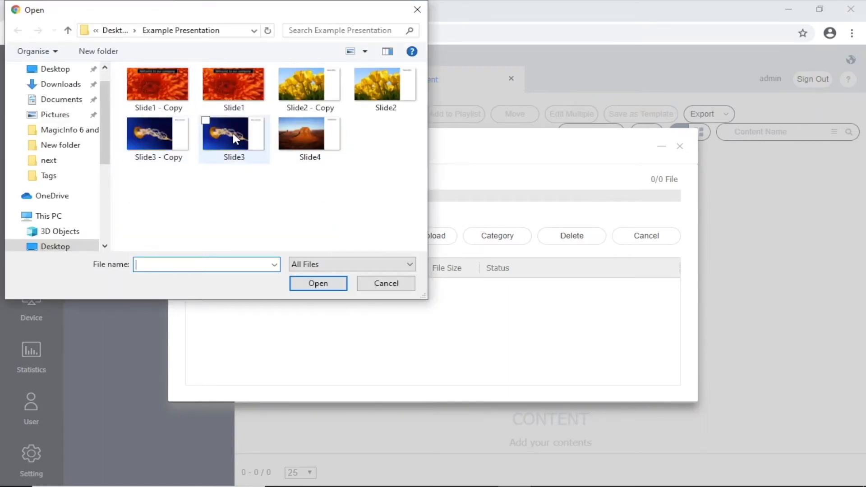
mouse_move(243, 100)
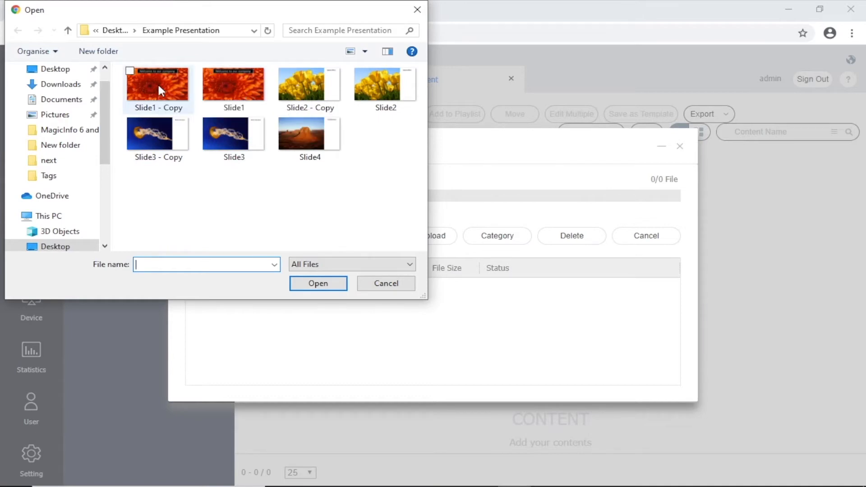
left_click(309, 84)
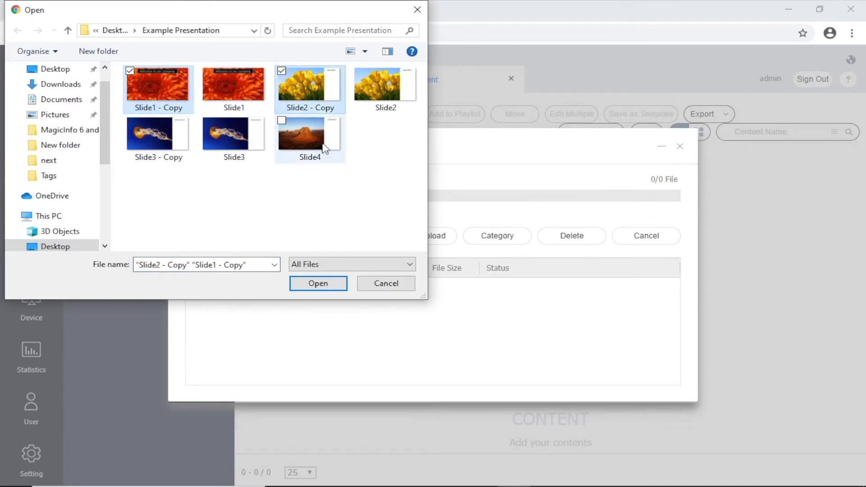
left_click(318, 283)
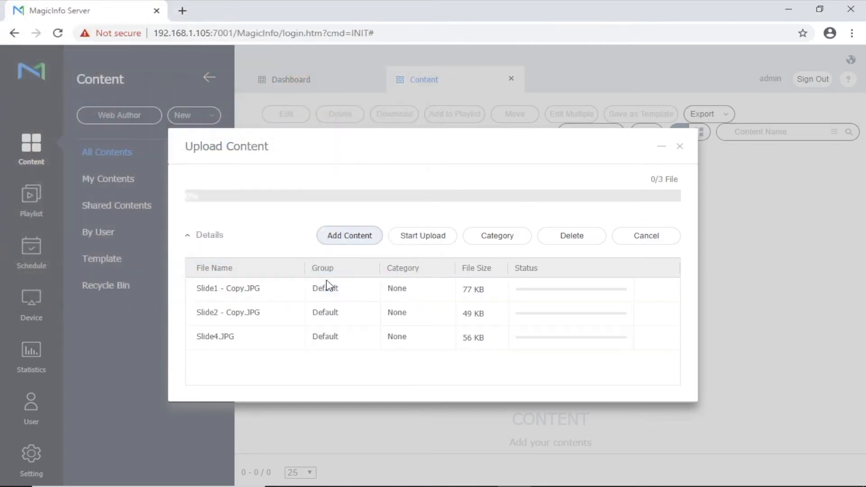
Step: Upload the three queued slide images and close the finished upload window
left_click(423, 236)
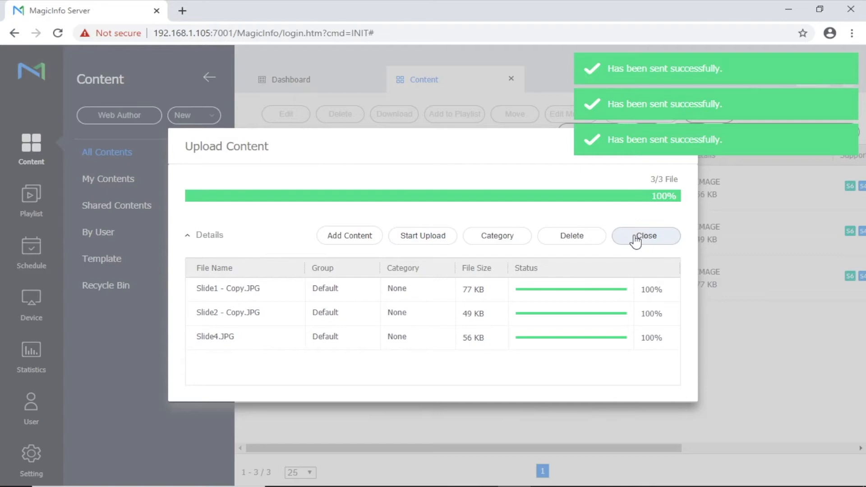
left_click(645, 236)
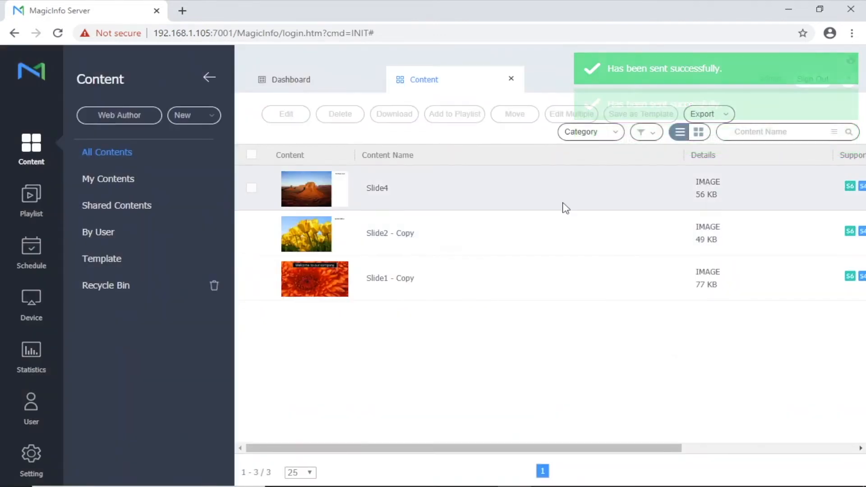